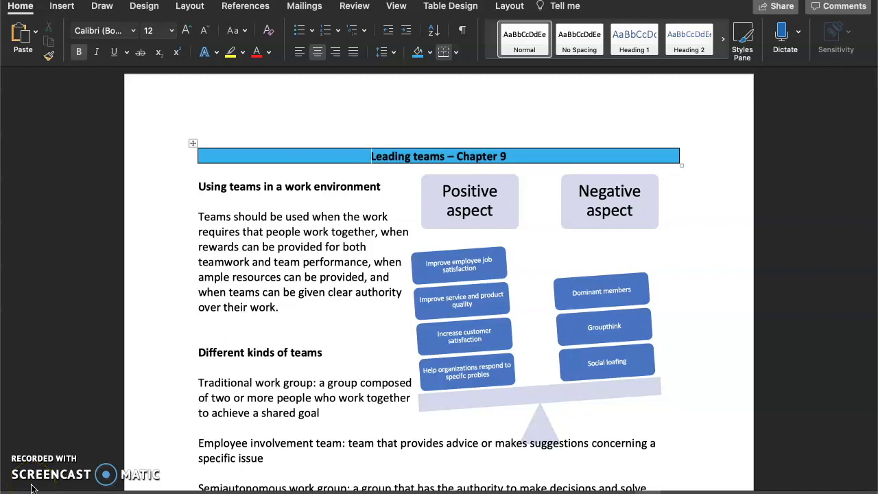
# - Scroll down through the Different kinds of teams section to the list of team types
pyautogui.click(370, 156)
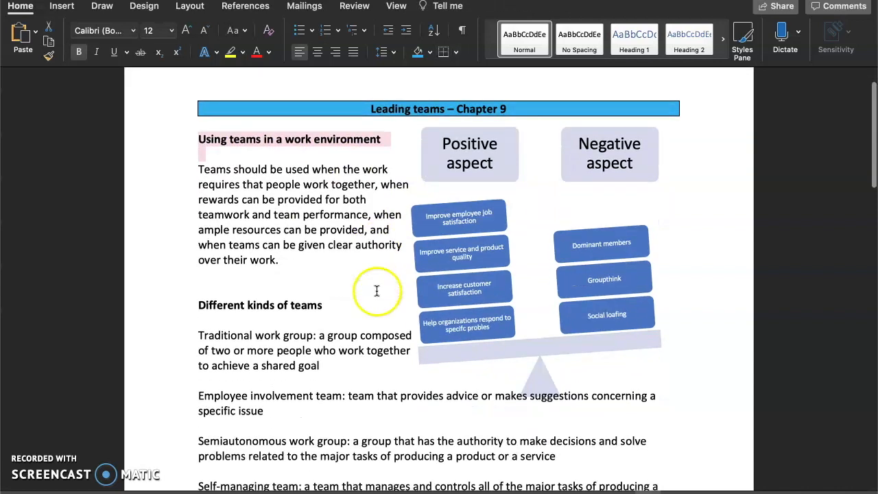
pyautogui.moveTo(511, 356)
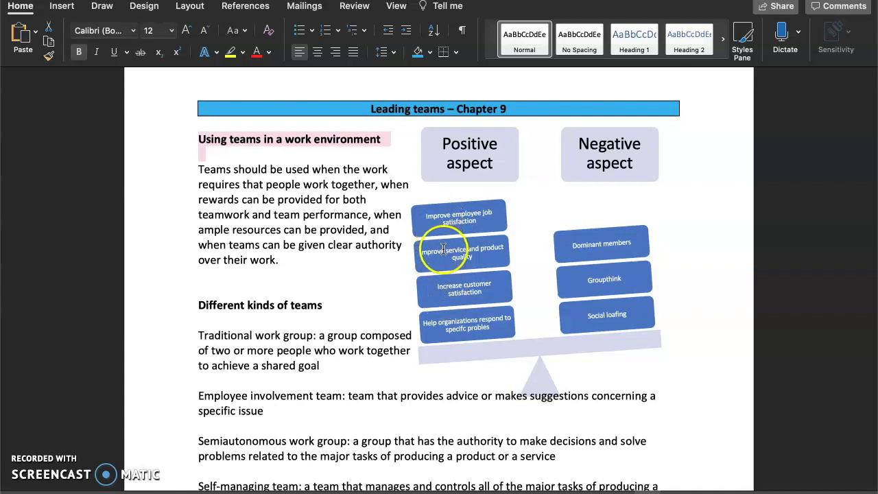
pyautogui.moveTo(599, 156)
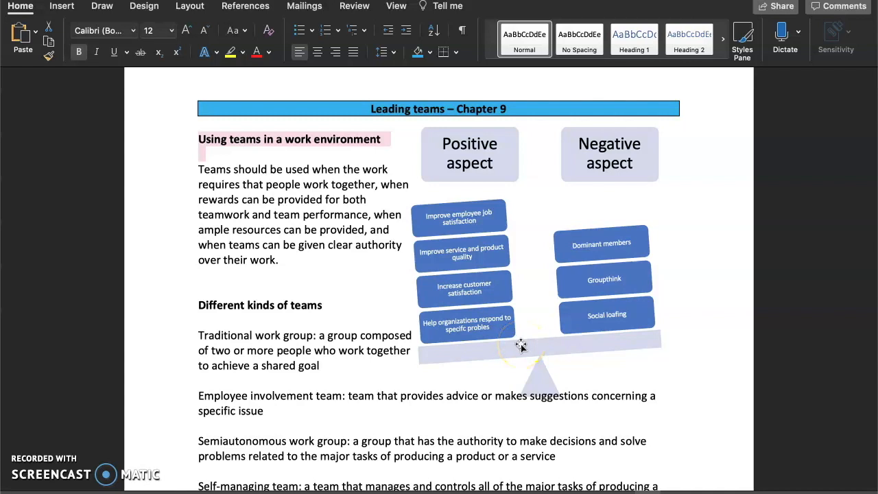
pyautogui.moveTo(494, 343)
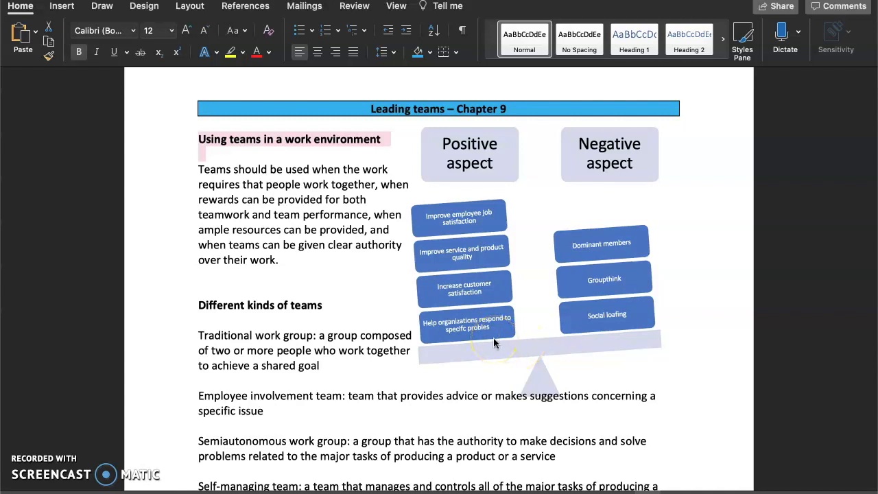
pyautogui.scroll(-3)
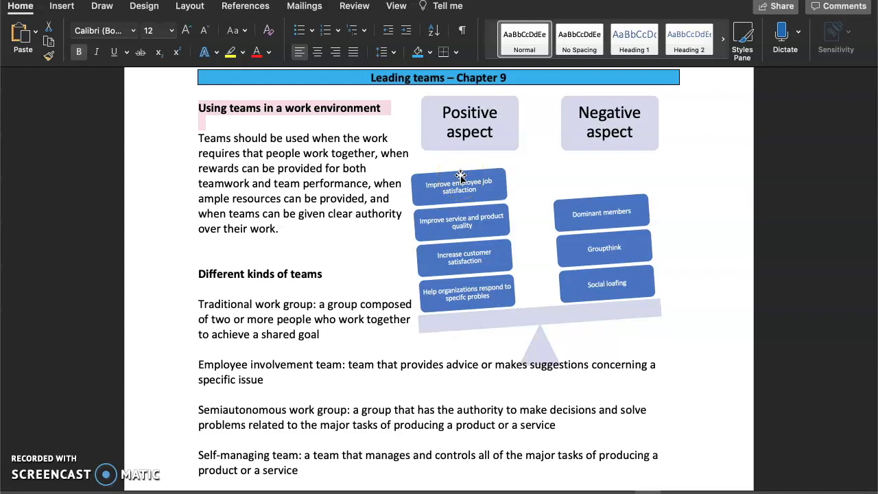
pyautogui.scroll(-3)
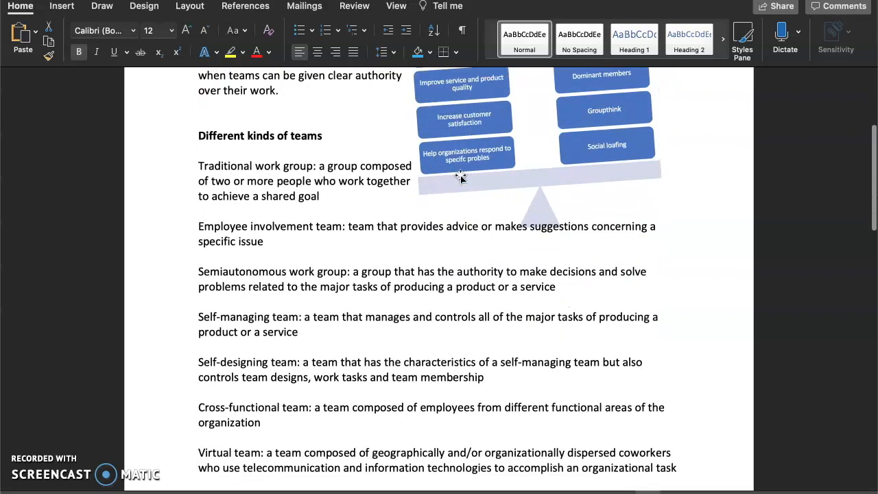
pyautogui.scroll(-3)
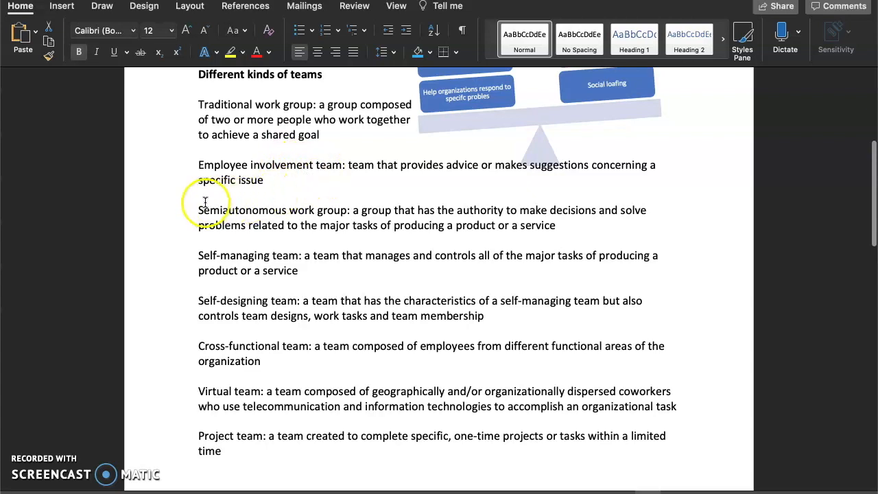
# - Continue to the Characteristics of work teams and Enhance effectiveness lists
pyautogui.moveTo(198, 210); pyautogui.dragTo(348, 209)
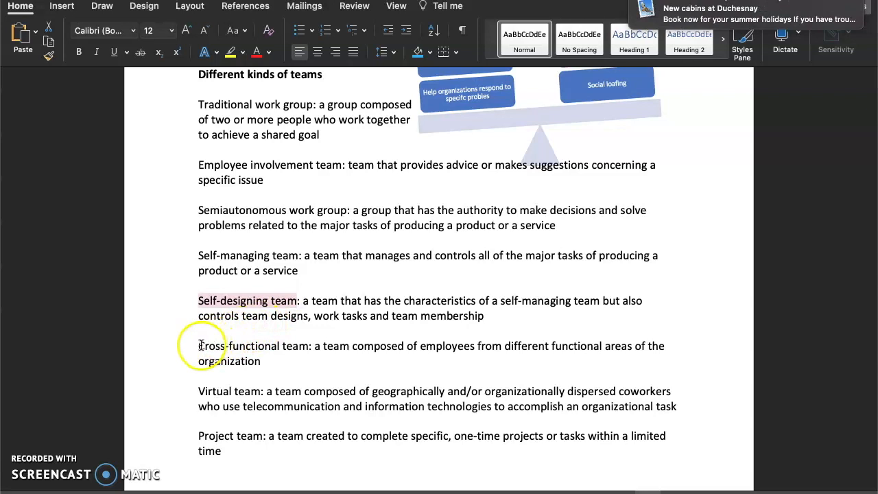
pyautogui.scroll(-3)
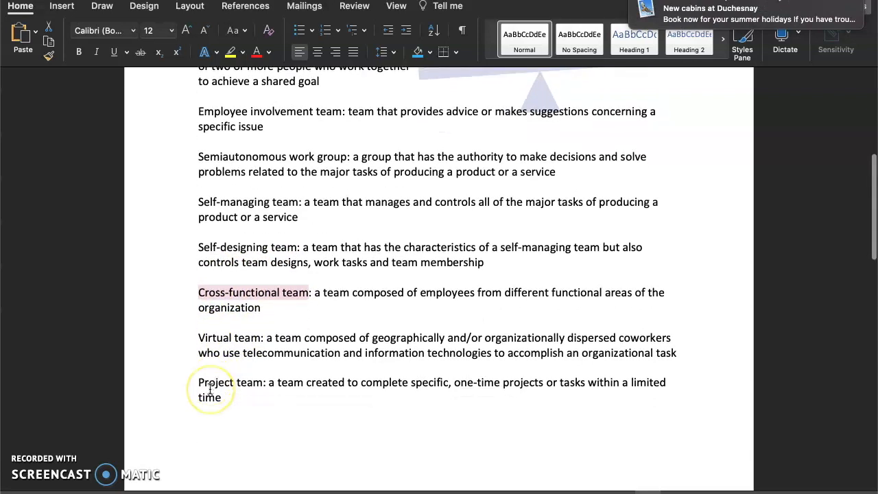
pyautogui.scroll(-3)
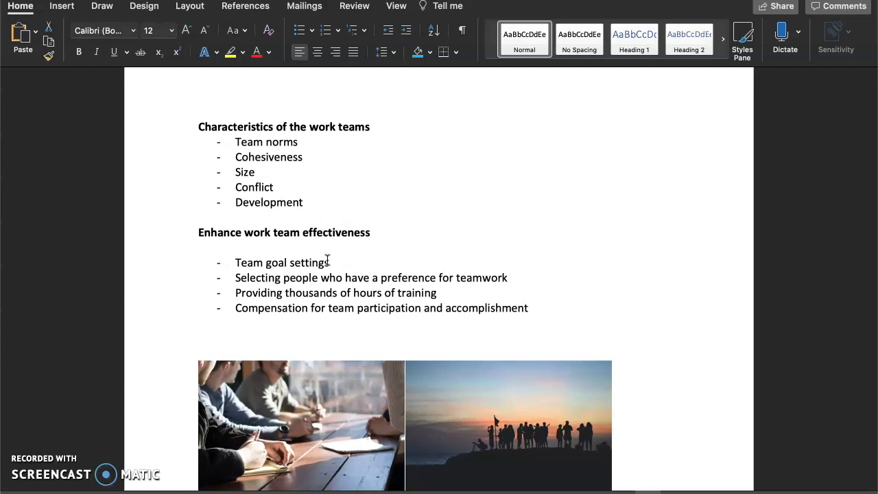
# - Scroll past the Enhance work team effectiveness bullets to the team photos
pyautogui.scroll(-3)
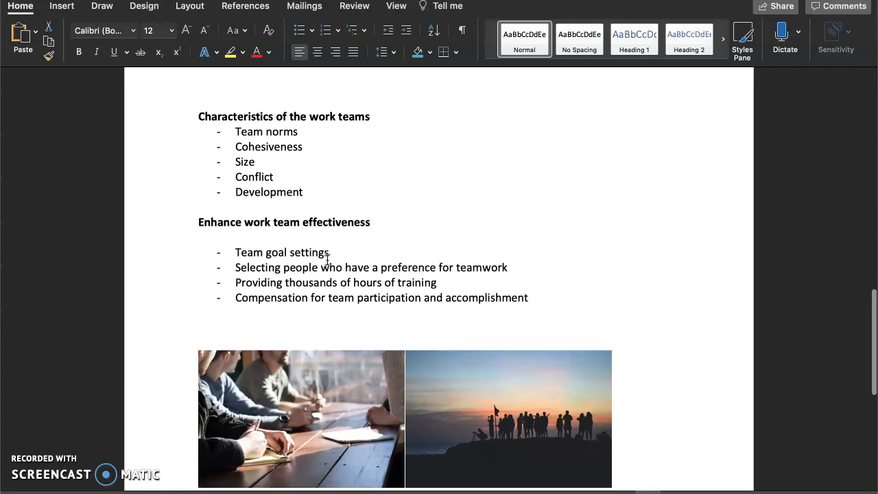
pyautogui.scroll(-3)
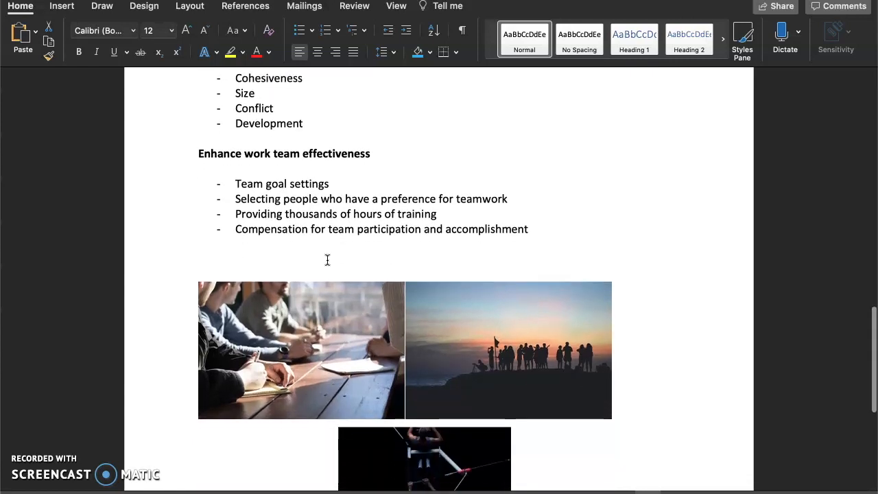
pyautogui.scroll(-3)
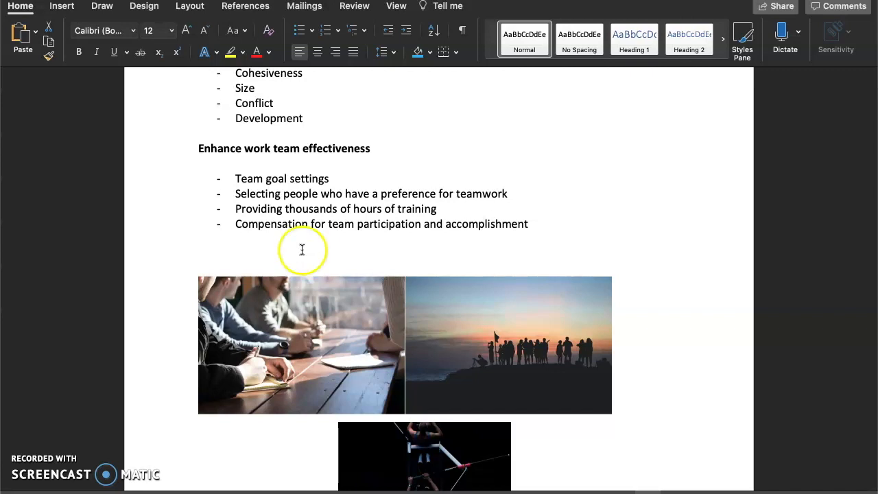
pyautogui.moveTo(250, 189)
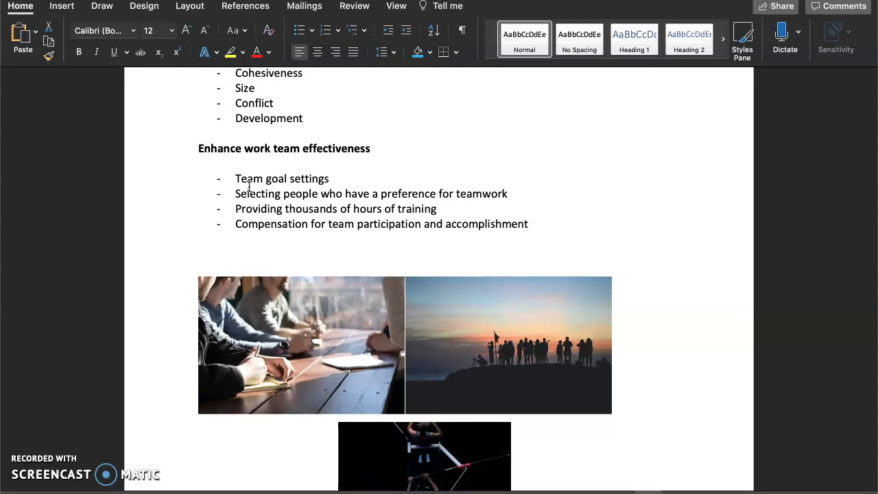
pyautogui.scroll(-3)
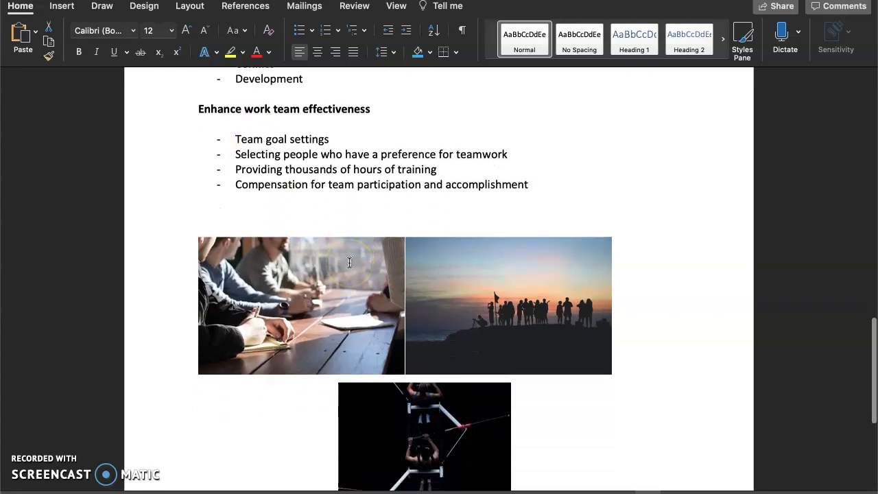
pyautogui.scroll(-3)
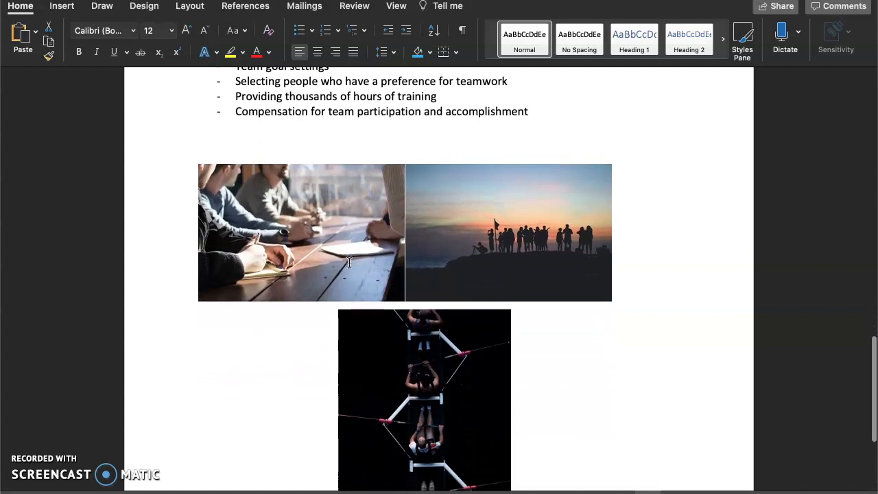
# - Select the meeting-table photo and then the rowing team photo
pyautogui.scroll(-3)
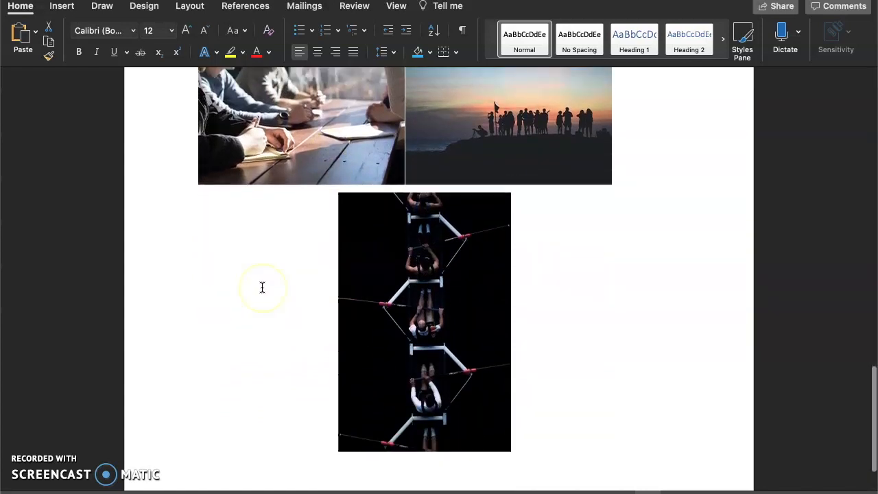
pyautogui.scroll(-3)
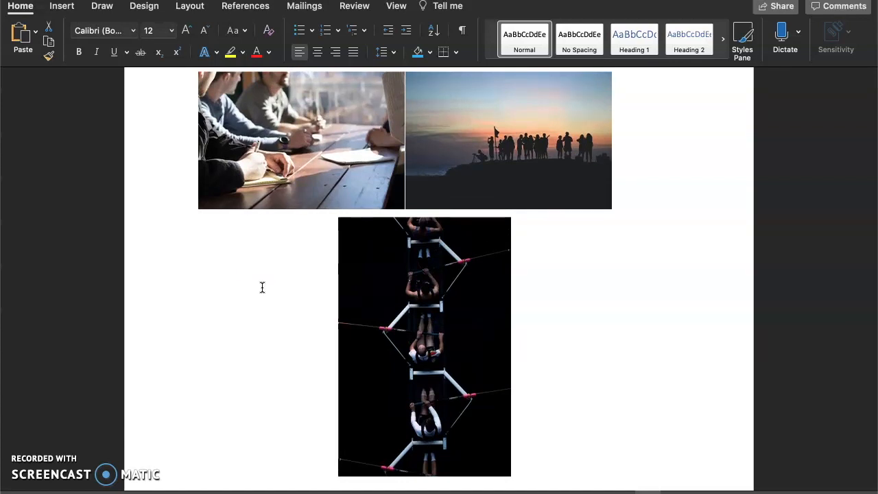
pyautogui.click(299, 137)
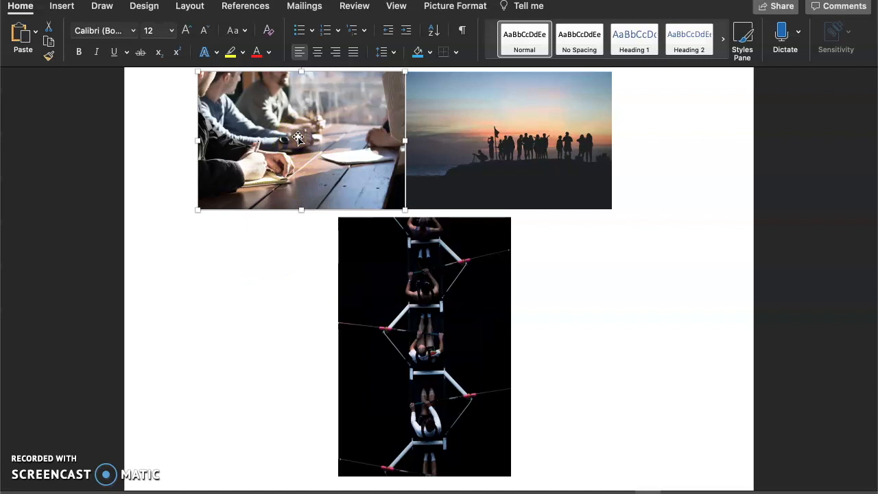
pyautogui.click(516, 131)
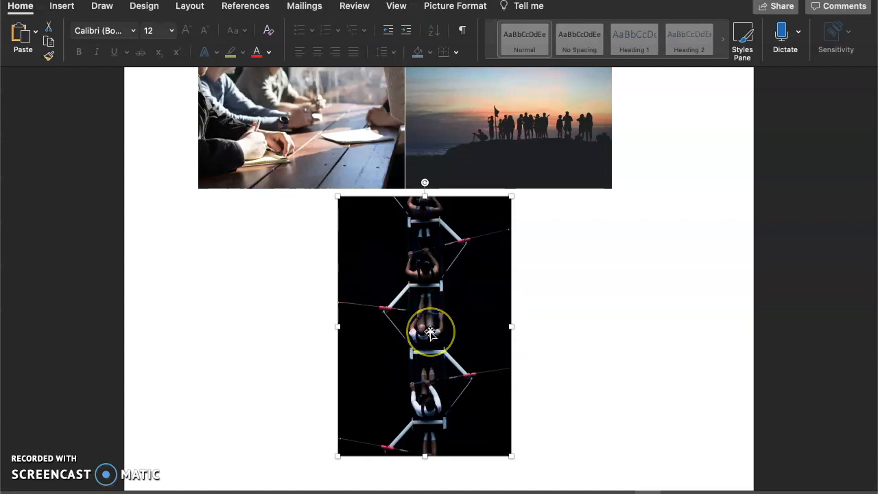
pyautogui.moveTo(407, 281)
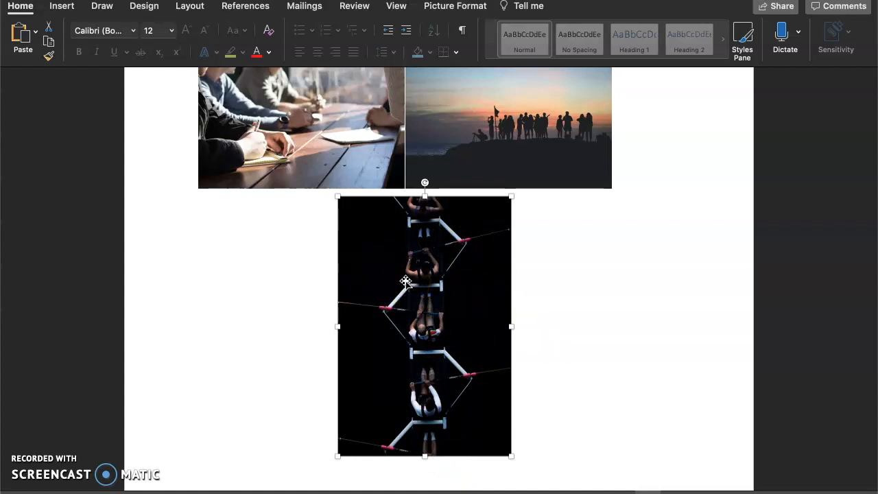
# - Return to the top and place focus in the 'Leading teams – Chapter 9' title
pyautogui.scroll(-3)
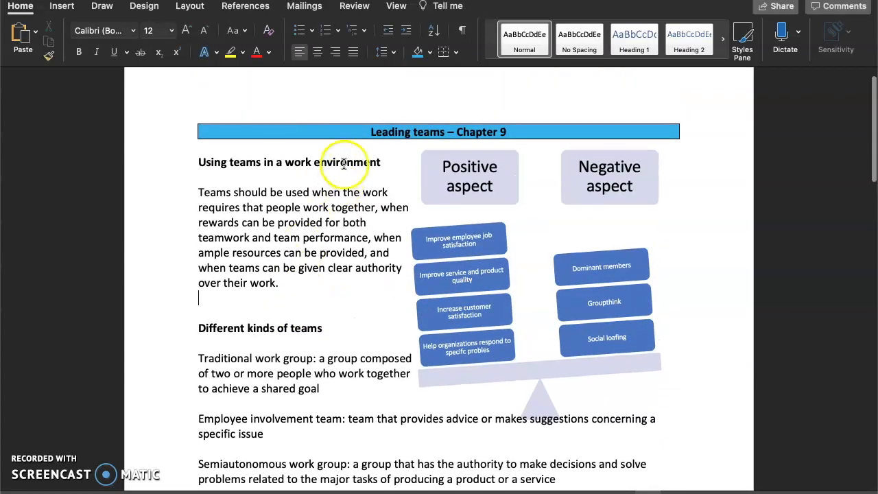
pyautogui.click(438, 131)
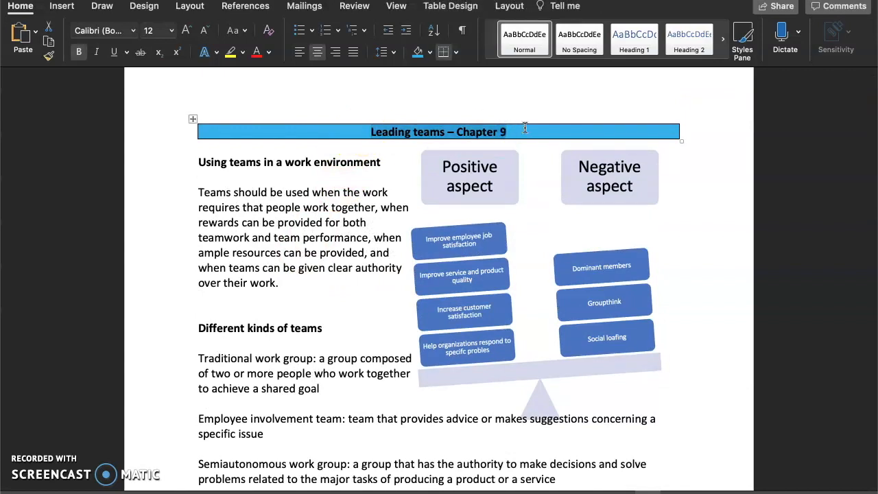